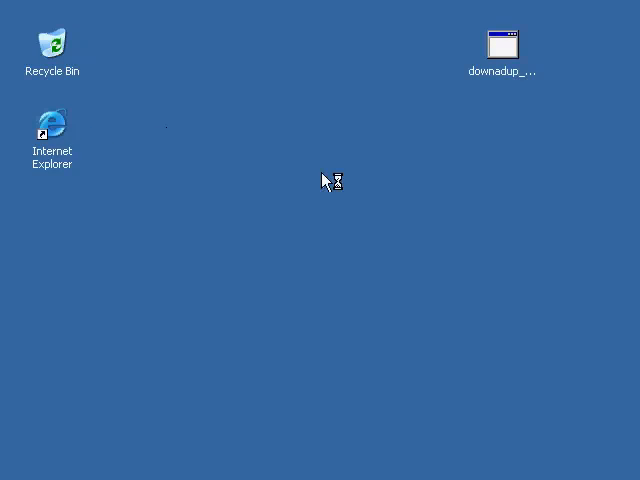
Step: Visit bitdefender.com, symantec.com and kaspersky.com to confirm each site loads
double_click(52, 120)
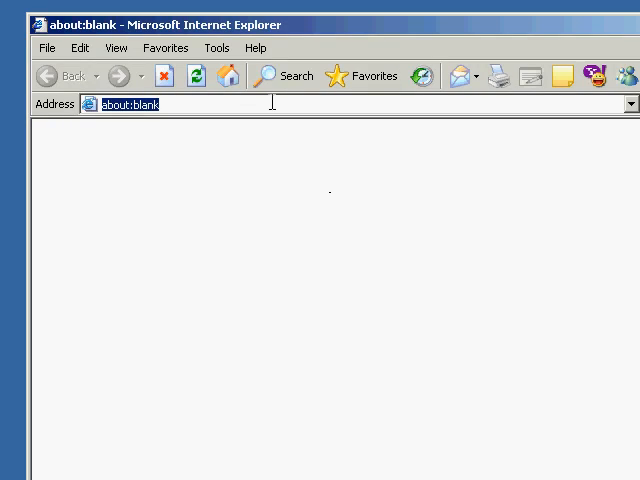
type("www.bit")
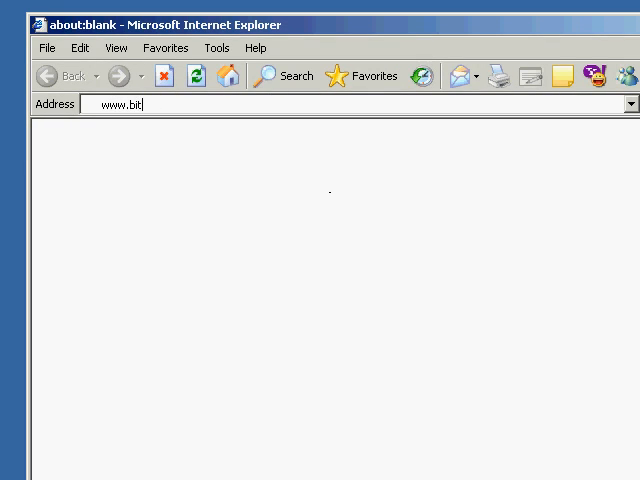
type("defender.com/")
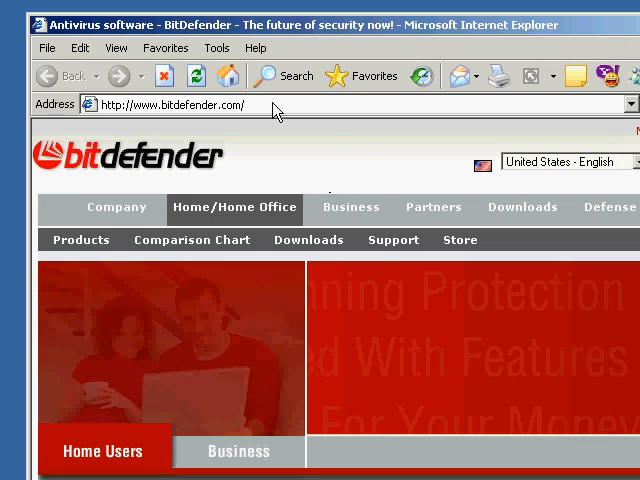
scroll("down", 3)
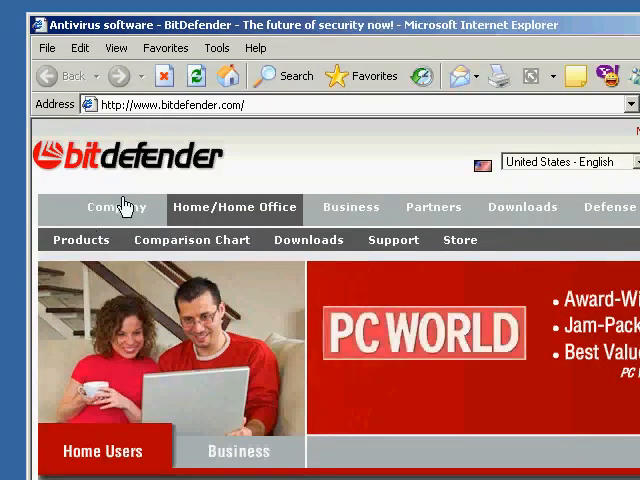
mouse_move(264, 112)
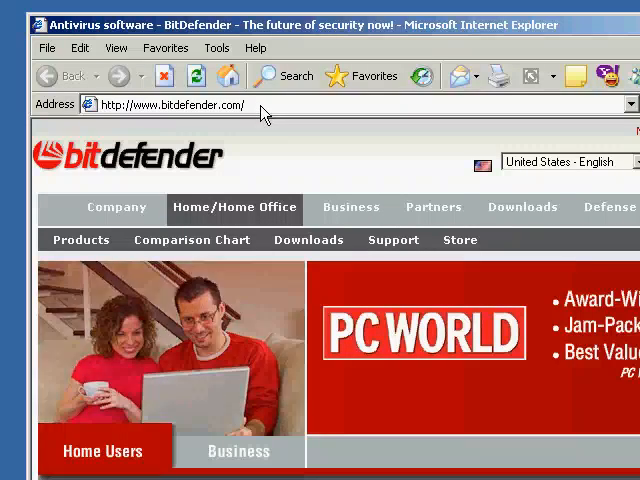
type("ww")
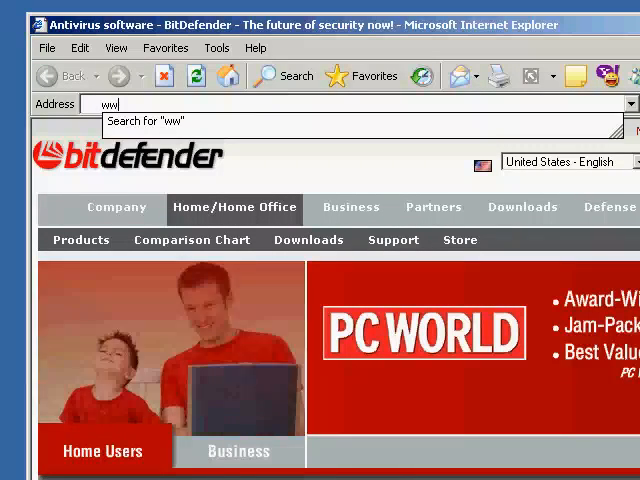
type("www.symantec.com/index.jsp")
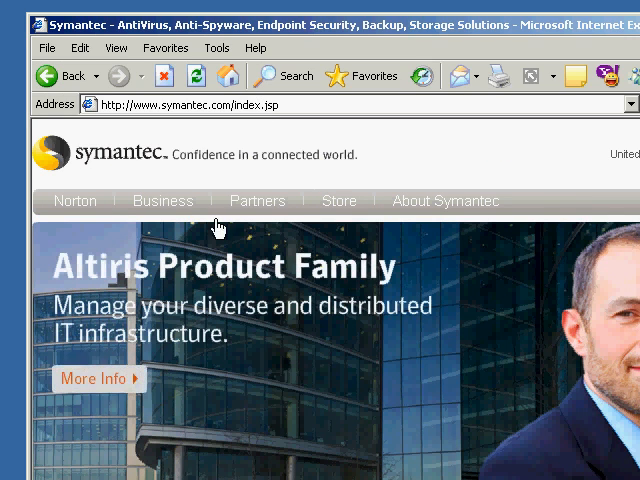
mouse_move(216, 224)
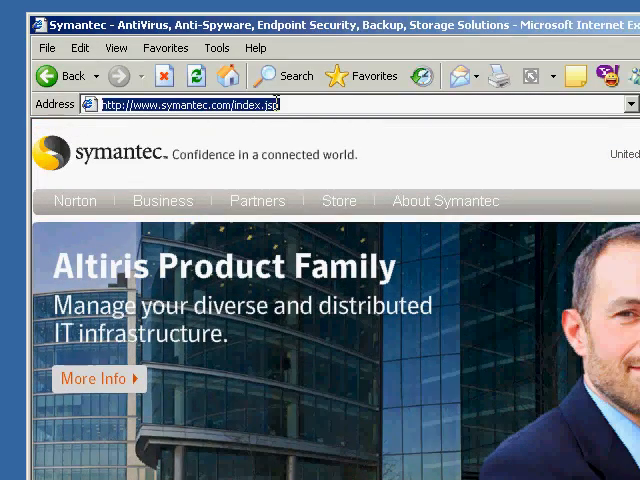
type("www.kaspersk")
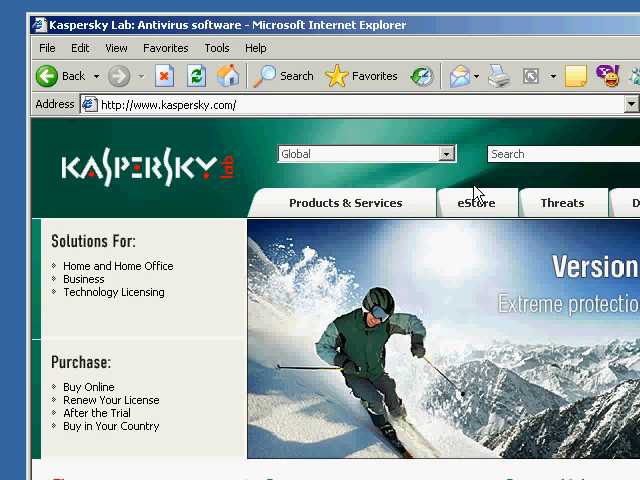
mouse_move(120, 204)
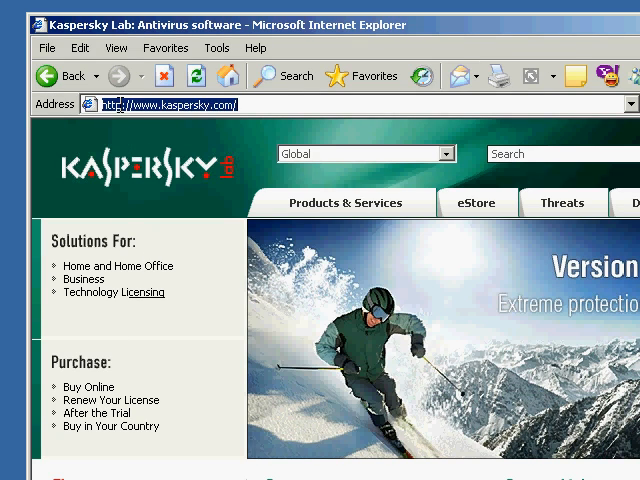
Step: Visit eset.com and microsoft.com, then close the browser window
type("www.eset.com")
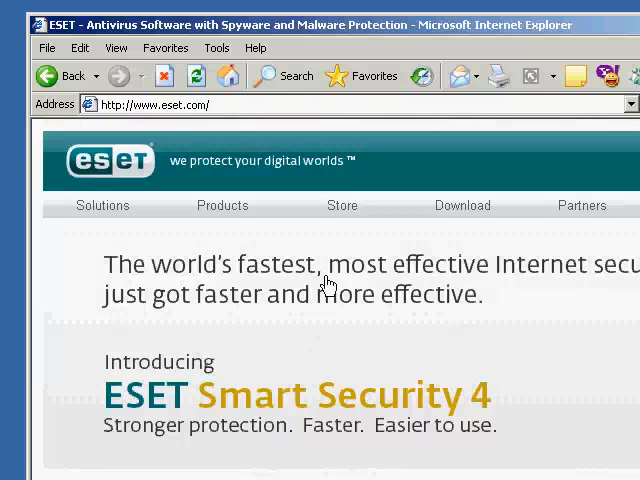
left_click(150, 104)
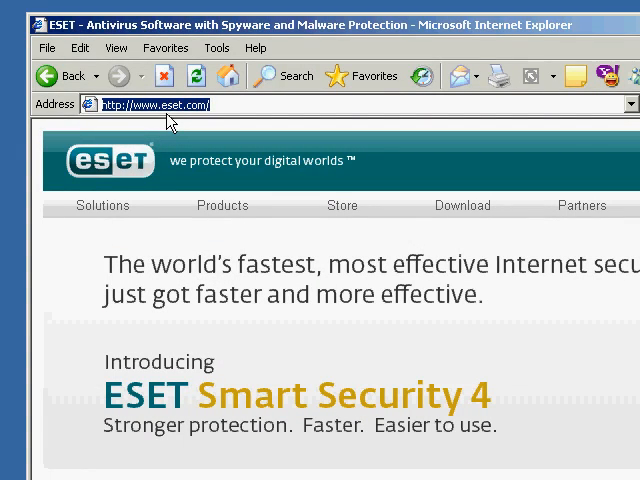
type("www.")
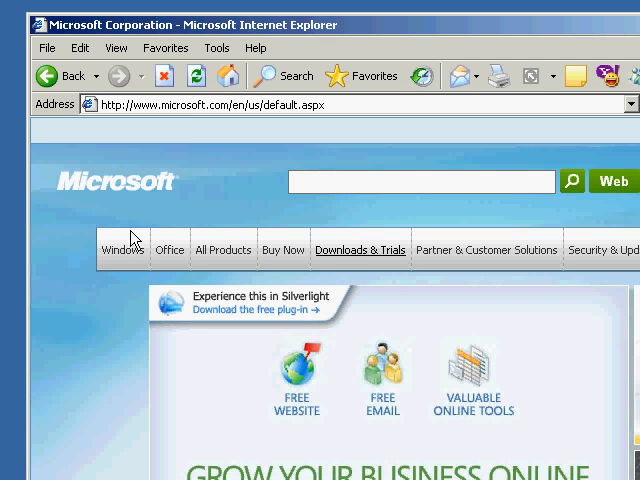
left_click(122, 250)
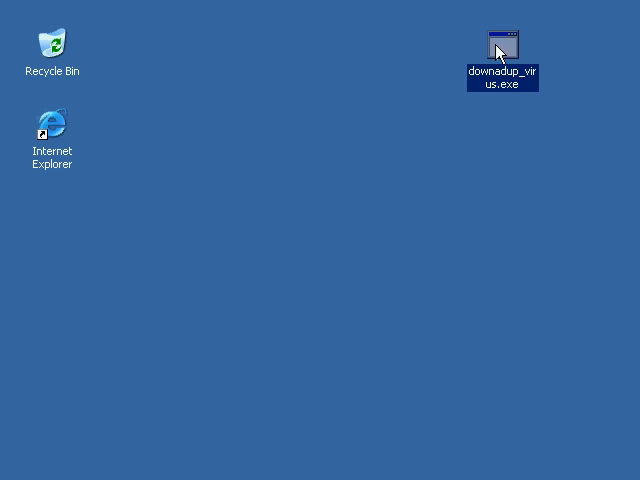
Step: Move downadup_virus.exe toward the desktop centre and run it
left_click_drag(500, 44, 424, 204)
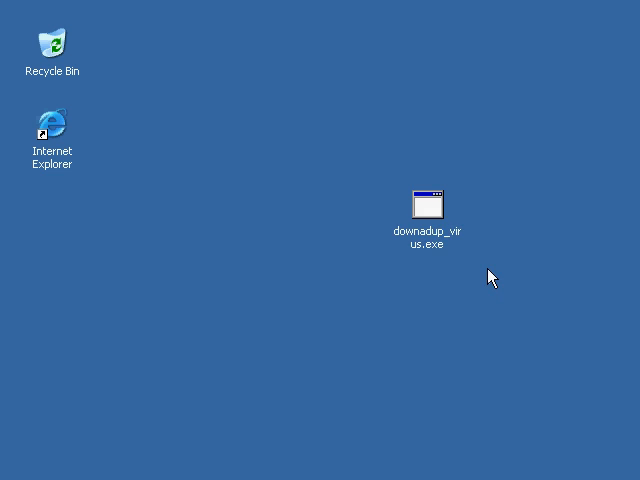
double_click(428, 204)
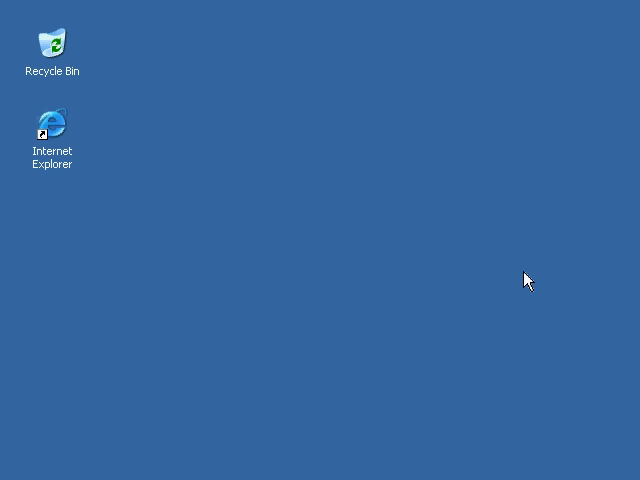
mouse_move(336, 196)
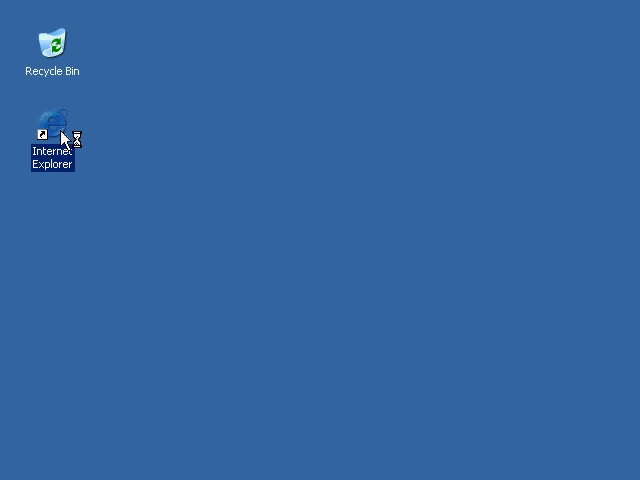
Step: Reopen the browser and see bitdefender.com, symantec.com and kaspersky.com fail to load
double_click(52, 120)
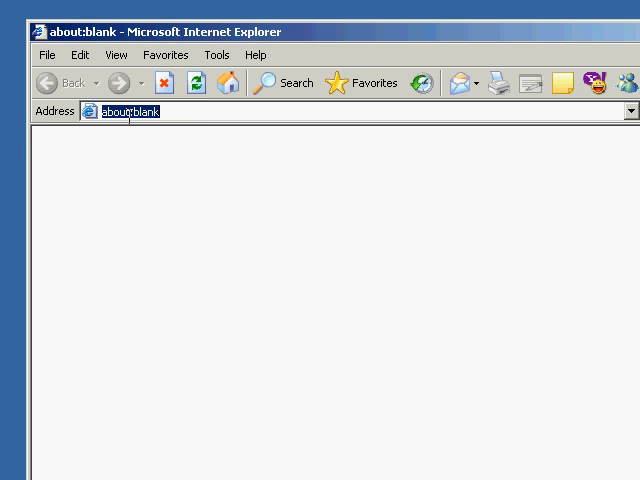
type("bitdefender.com/")
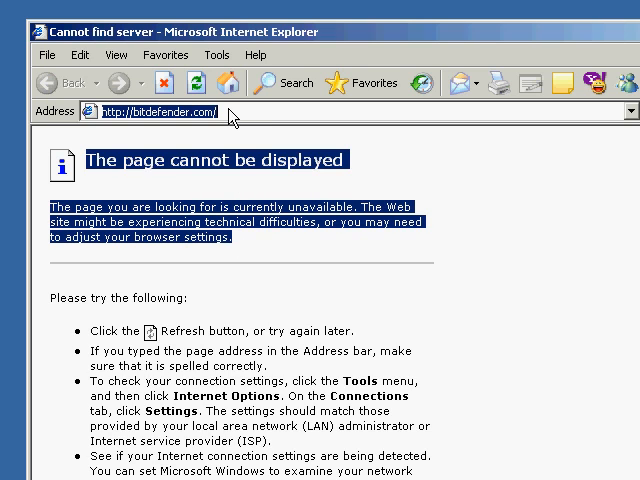
type("symantec")
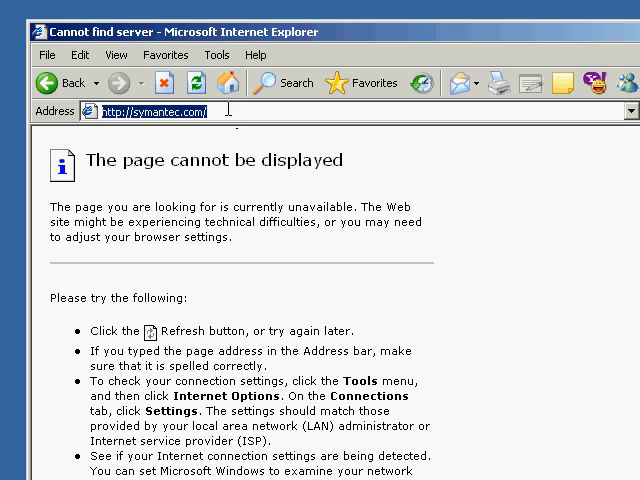
type("kaspersky.com")
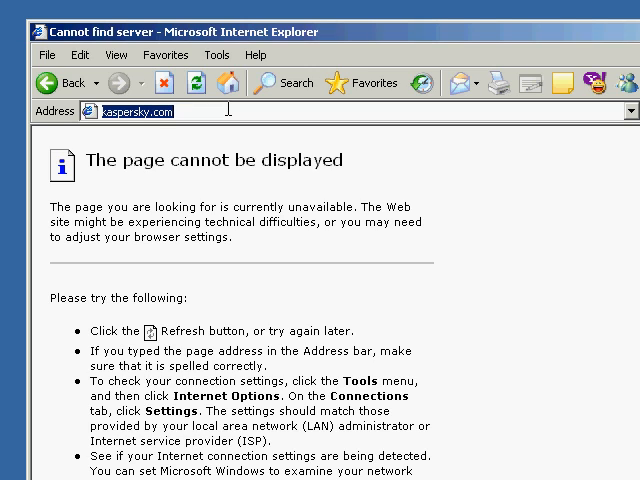
type("http://kaspersky.com/")
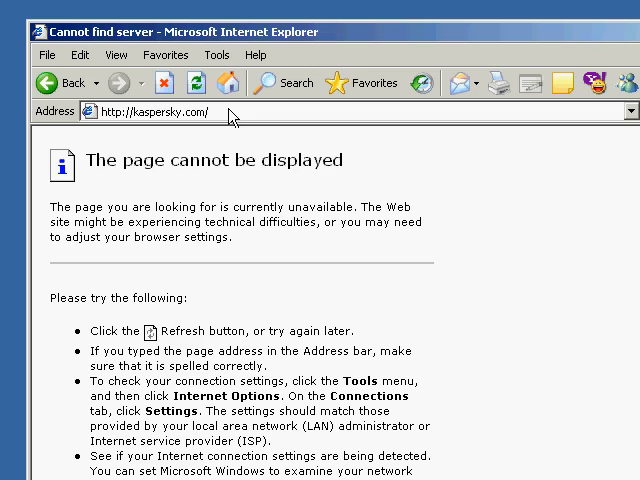
Step: See eset.com and microsoft.com fail too, while google.com loads normally
type("eset")
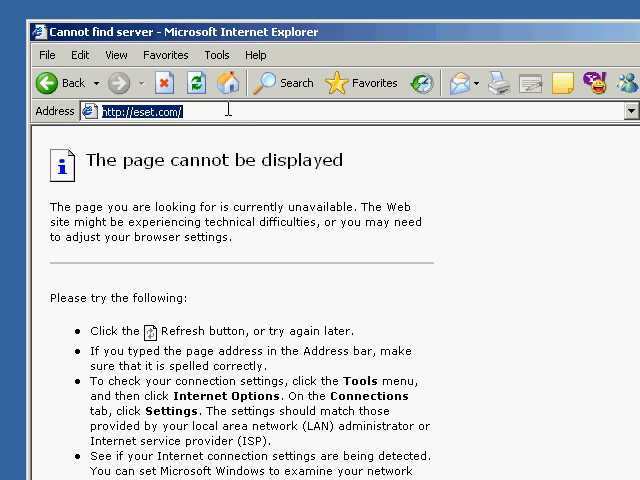
type("microsof")
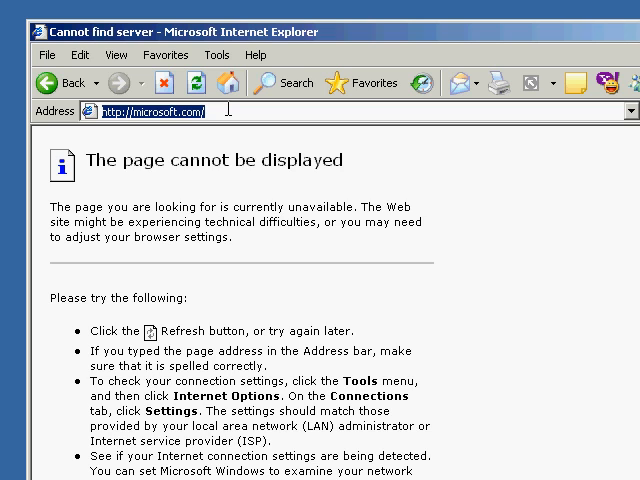
type("google.")
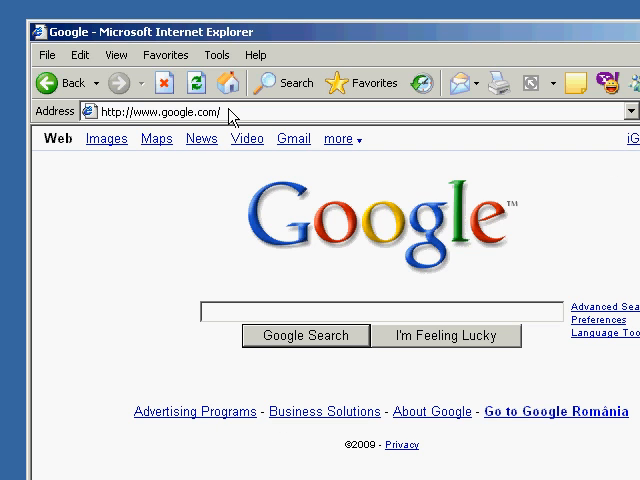
Step: Search Google for 'downadup' and scroll through the worm results
type("downadup")
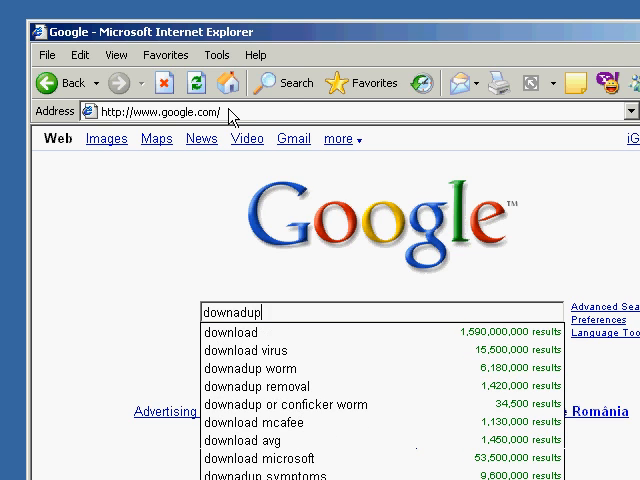
key("Return")
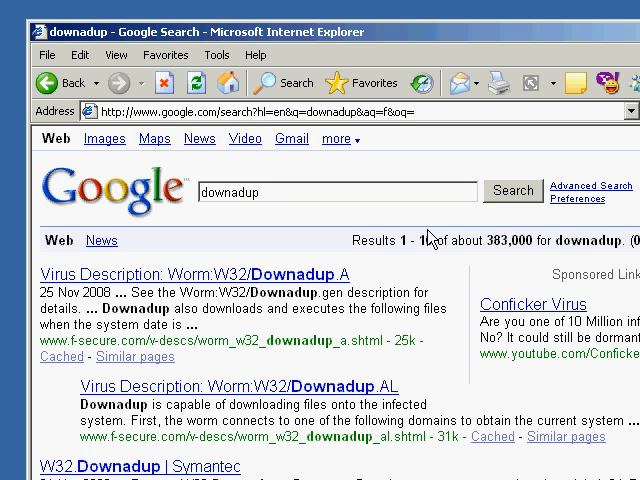
scroll("down", 3)
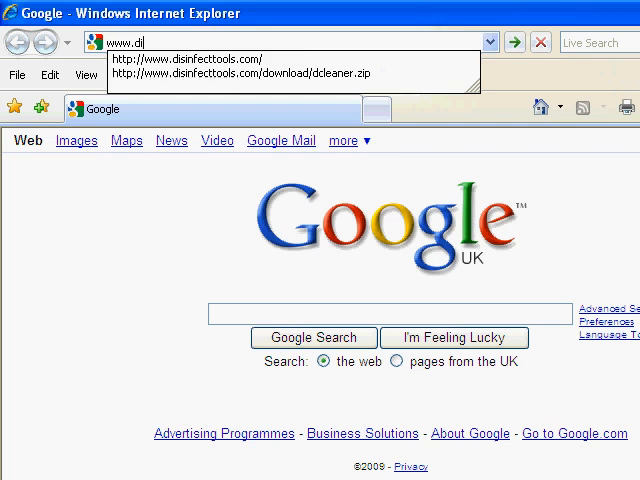
type("sinfecttools.com/")
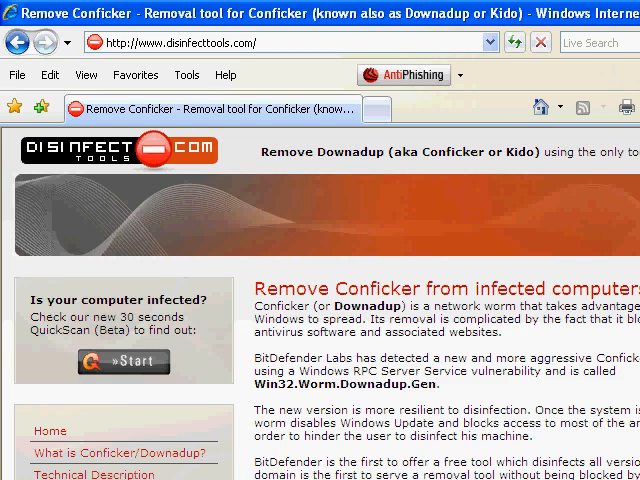
scroll("down", 3)
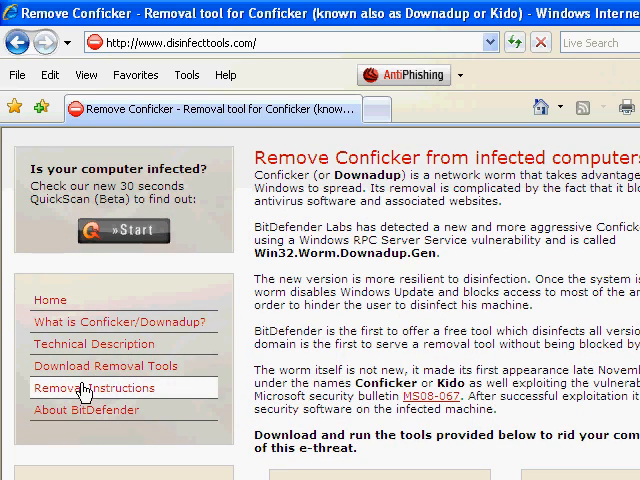
left_click(104, 364)
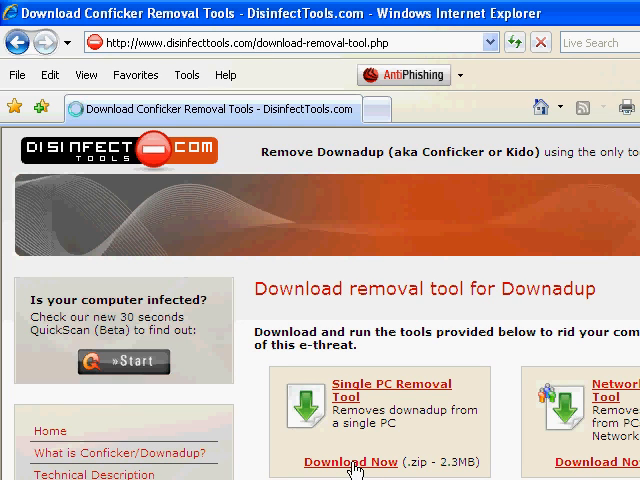
Step: Save the Single PC Removal Tool dcleaner.zip to the desktop and dismiss the download notice
left_click(350, 462)
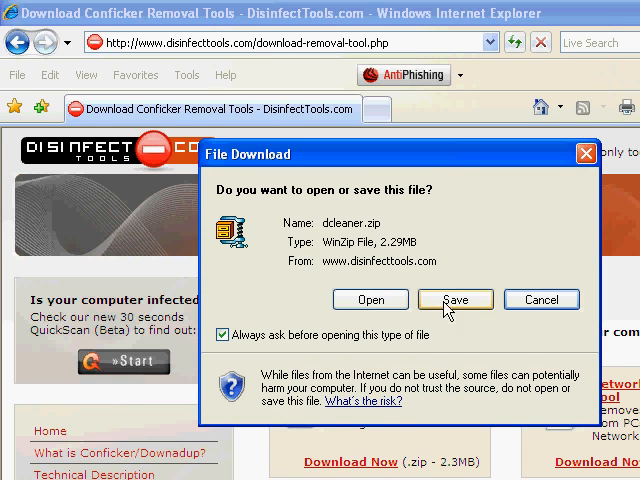
left_click(454, 300)
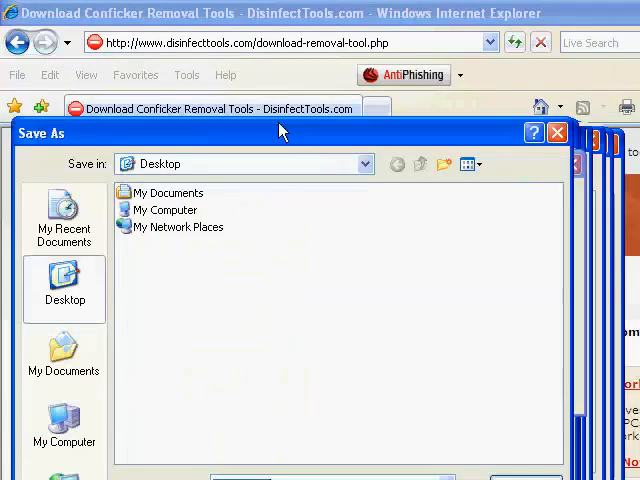
left_click(544, 440)
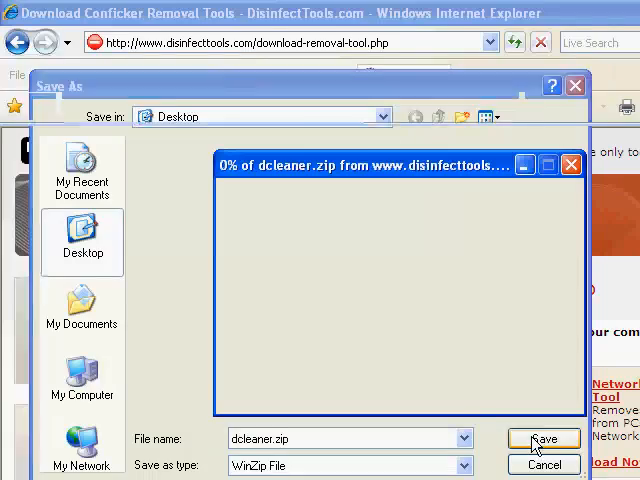
left_click(544, 440)
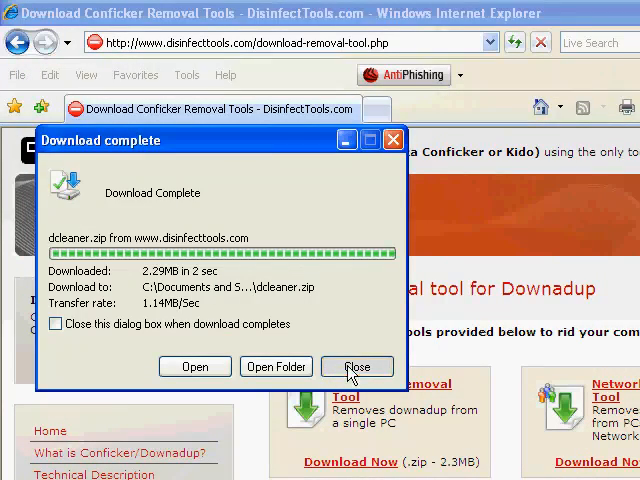
left_click(356, 366)
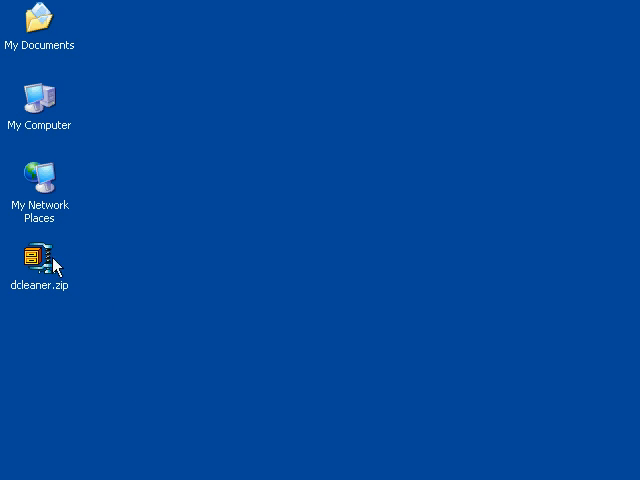
Step: Extract dcleaner.zip into a new dcleaner folder on the desktop, accepting the WinZip notice
right_click(40, 258)
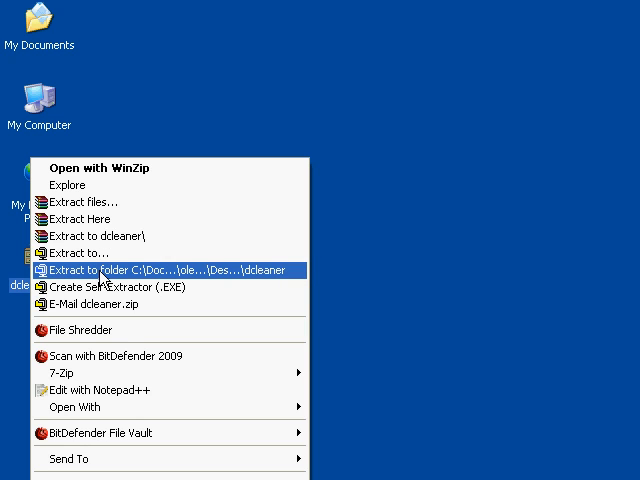
left_click(170, 270)
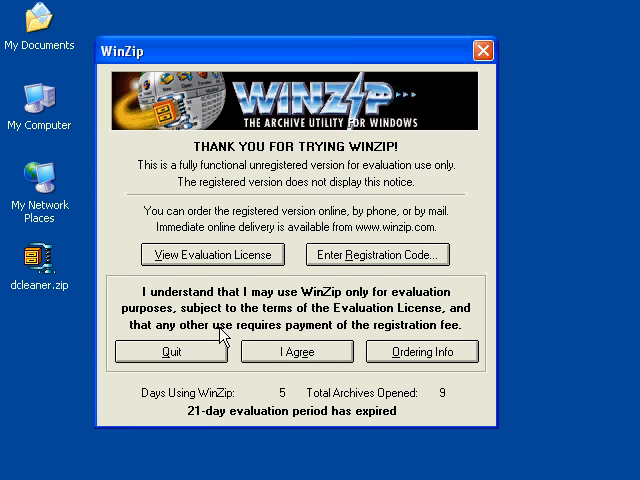
left_click(296, 352)
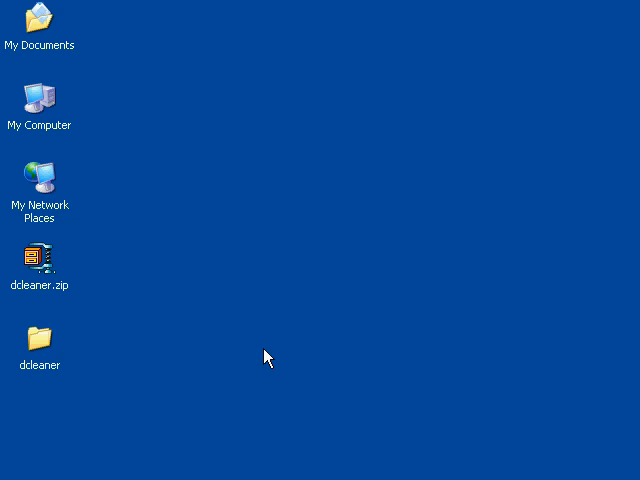
mouse_move(164, 404)
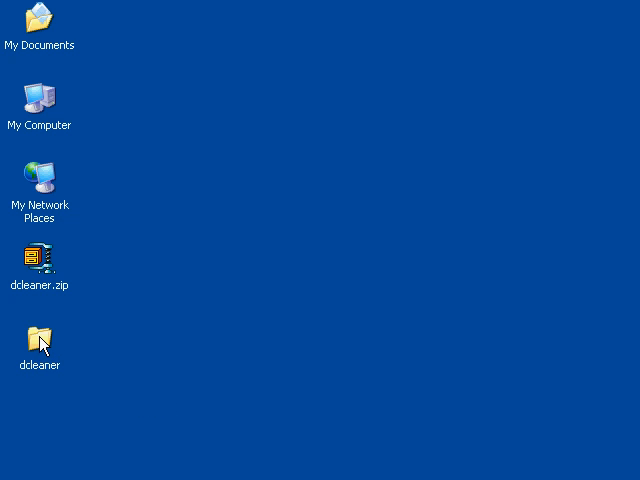
left_click(40, 338)
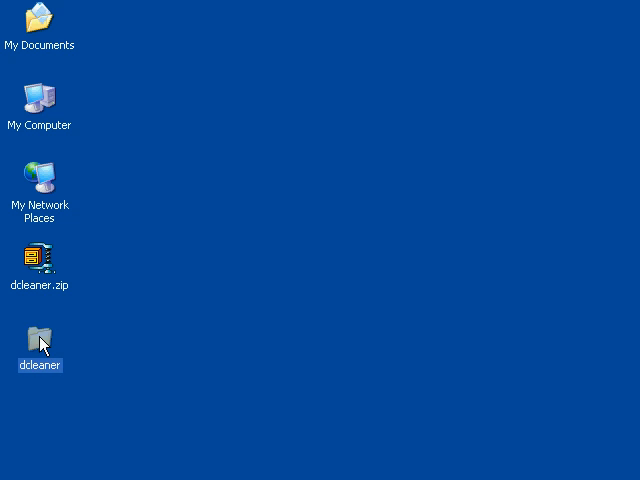
Step: Open the dcleaner folder and launch the BitDefender removal tool inside it
double_click(40, 338)
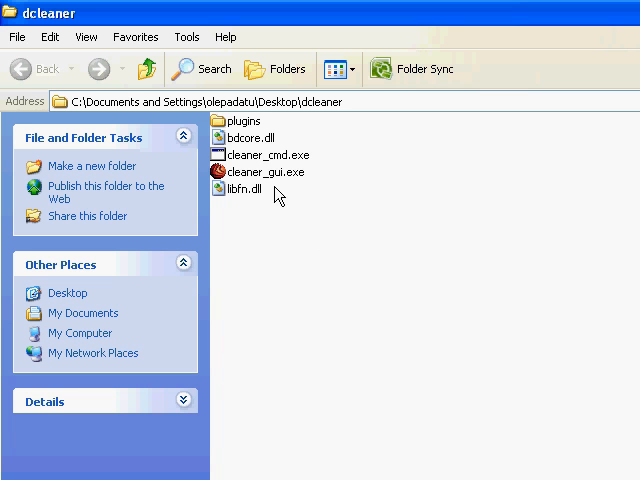
mouse_move(260, 184)
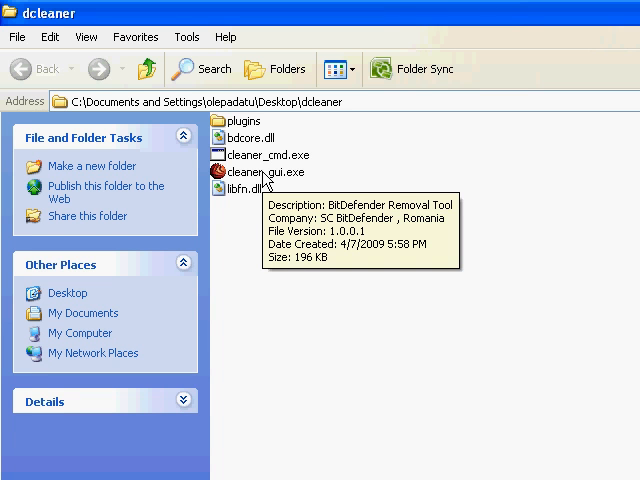
double_click(266, 172)
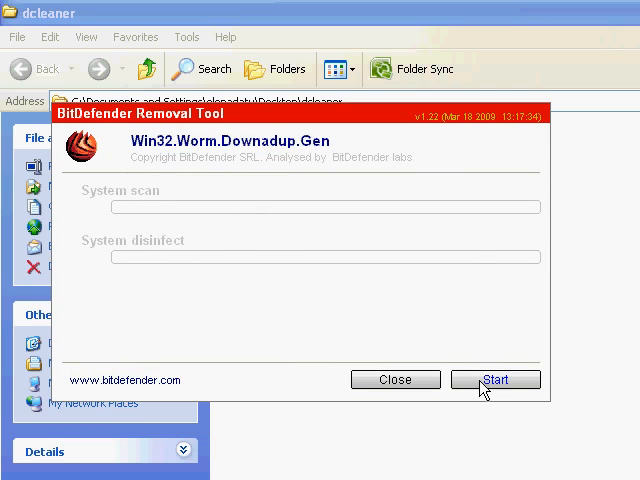
Step: Start the scan, disinfect Win32.Worm.Downadup.Gen and agree to restart
left_click(496, 380)
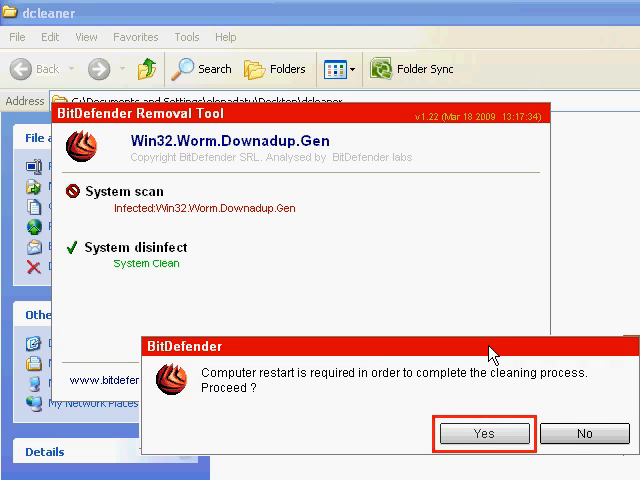
left_click(484, 432)
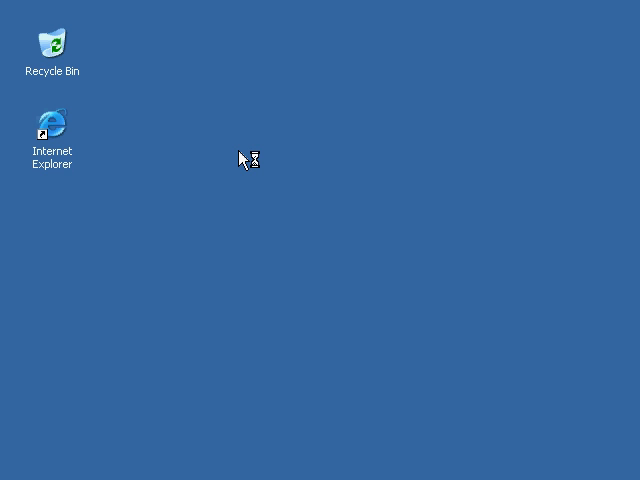
double_click(52, 122)
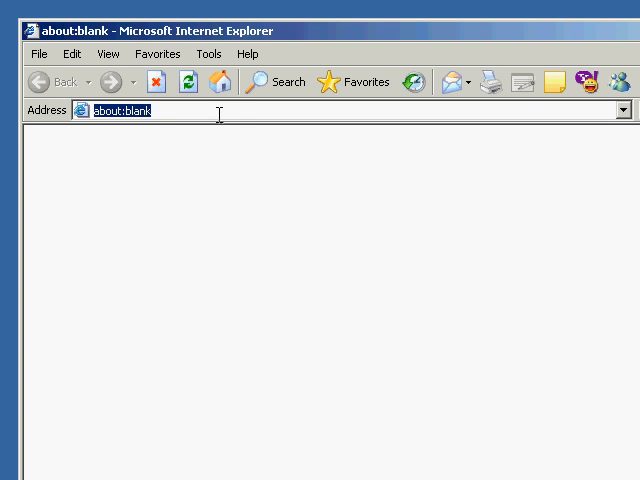
type("bitdefender.com/")
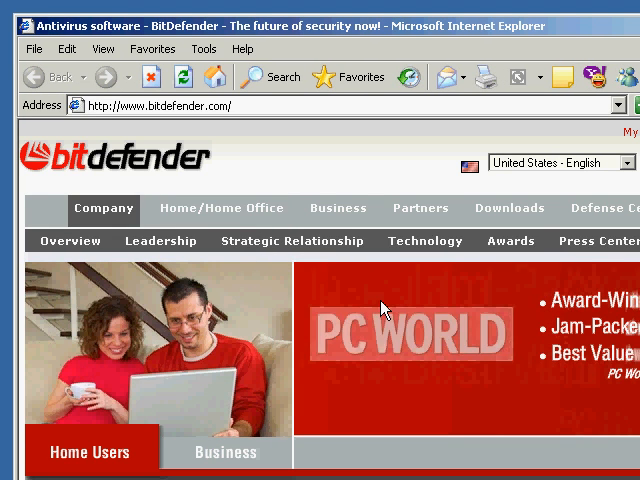
scroll("down", 3)
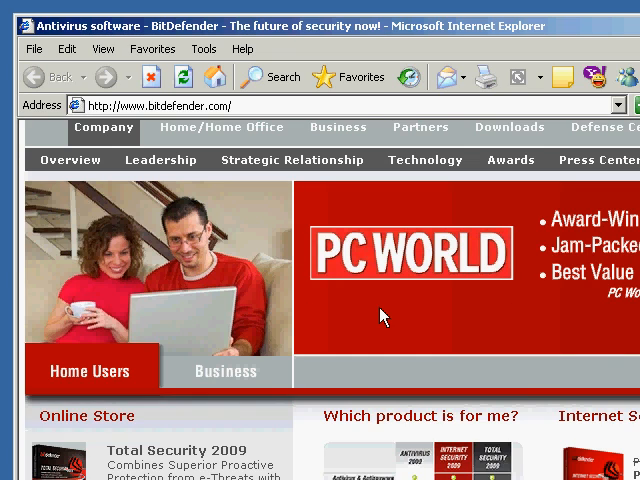